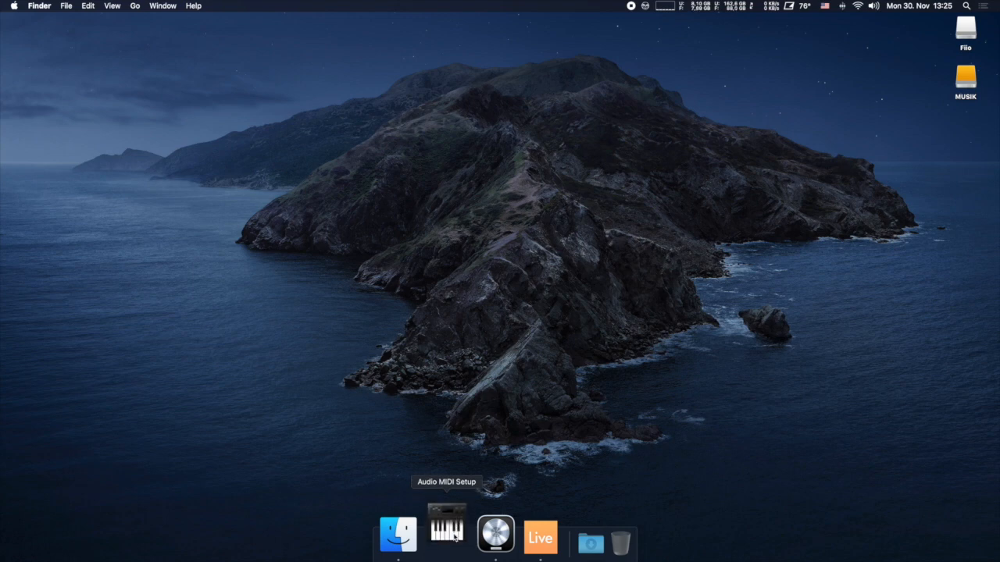
Launch Audio MIDI Setup and close its MIDI Studio window
left_click(497, 541)
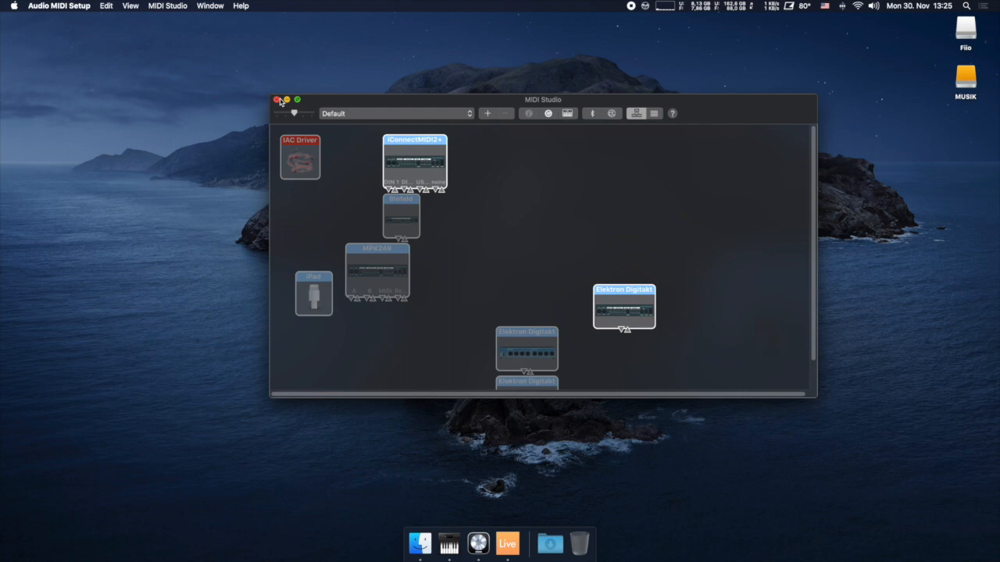
left_click(276, 100)
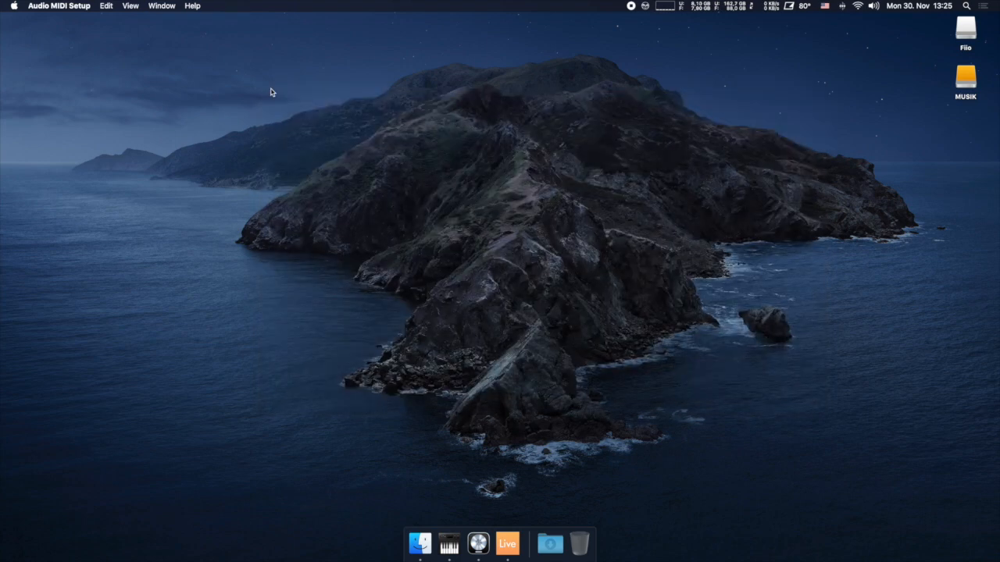
left_click(157, 5)
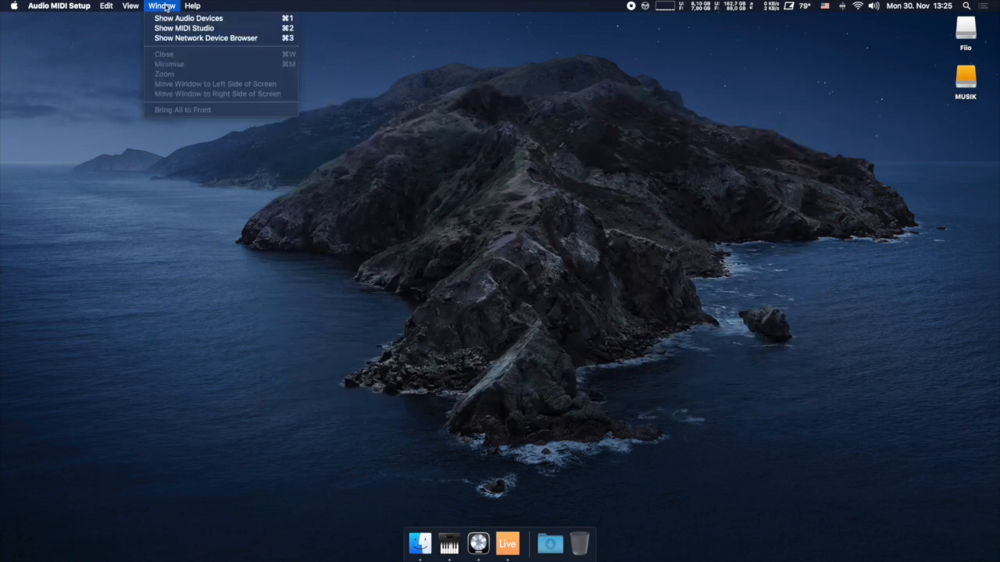
Show the Audio Devices window and inspect the Elektron Digitakt and H4 1 devices
left_click(185, 19)
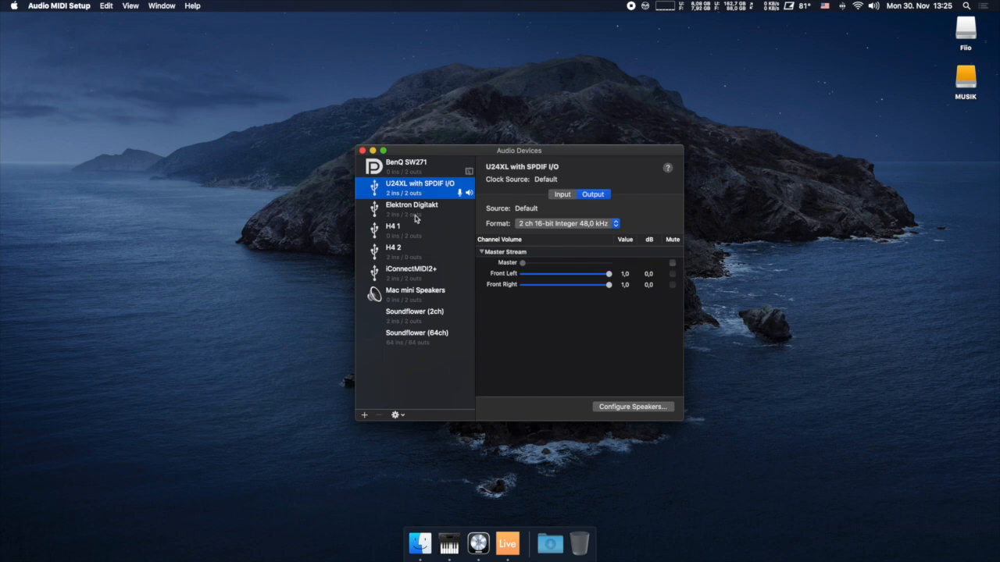
left_click(411, 209)
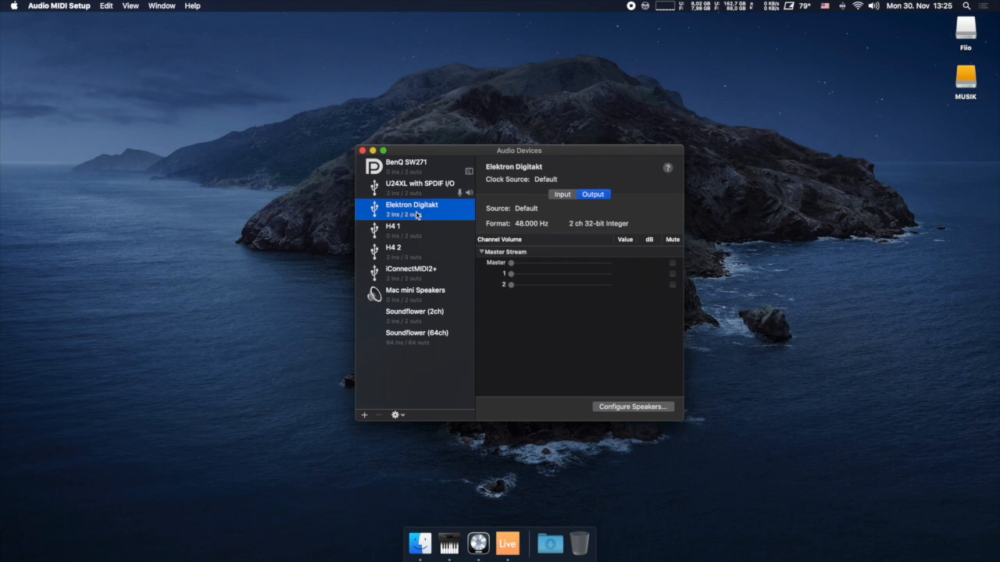
mouse_move(431, 237)
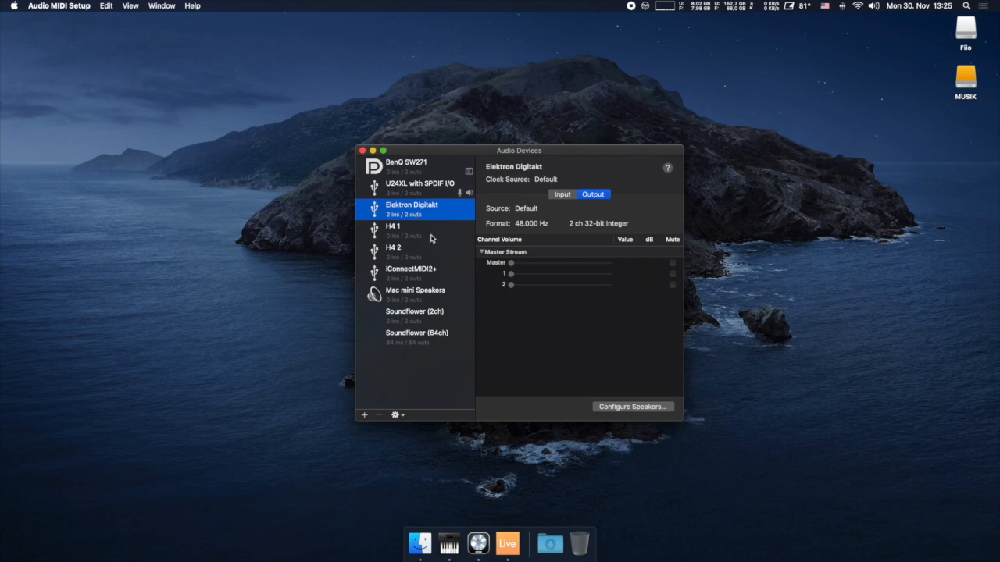
left_click(401, 230)
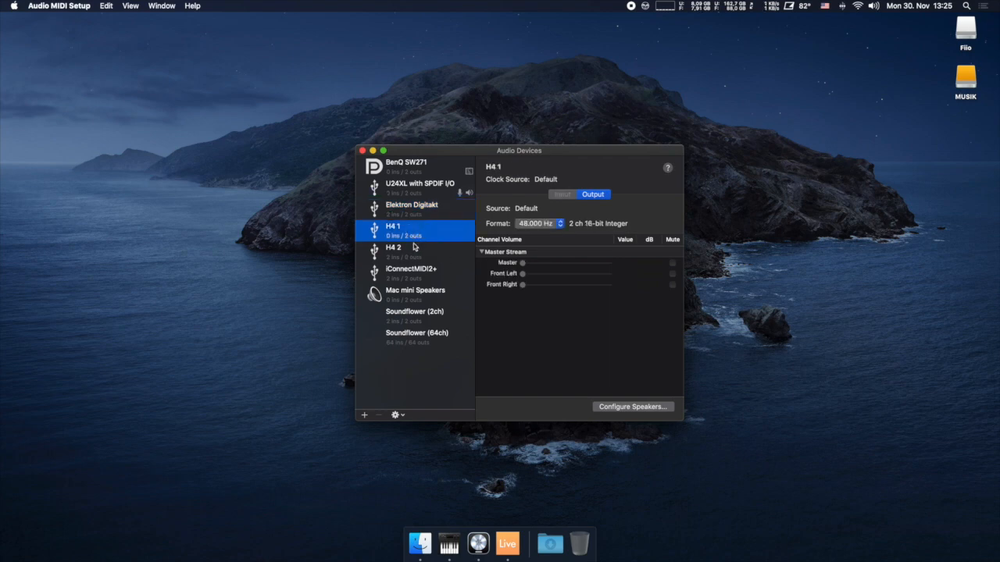
mouse_move(435, 239)
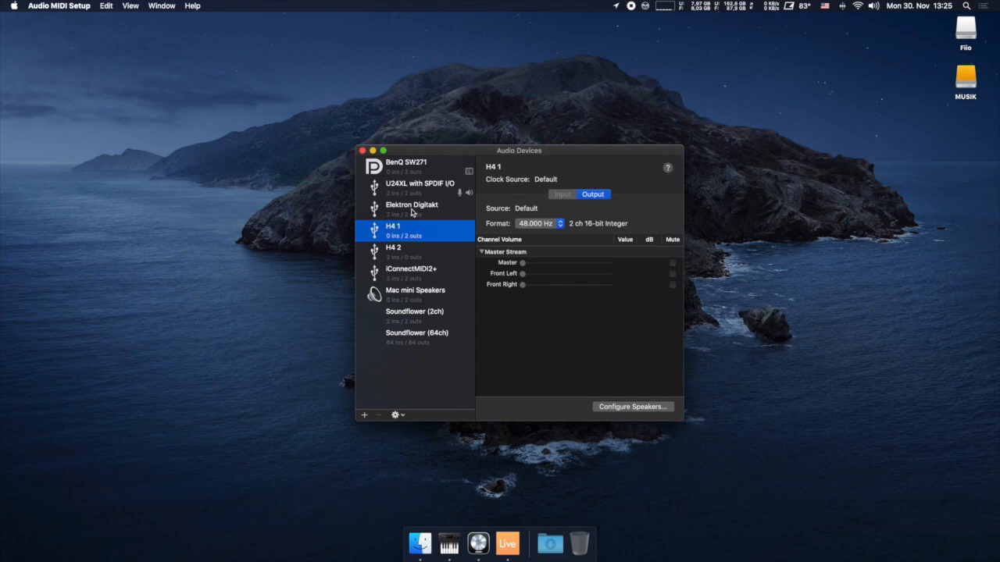
mouse_move(434, 328)
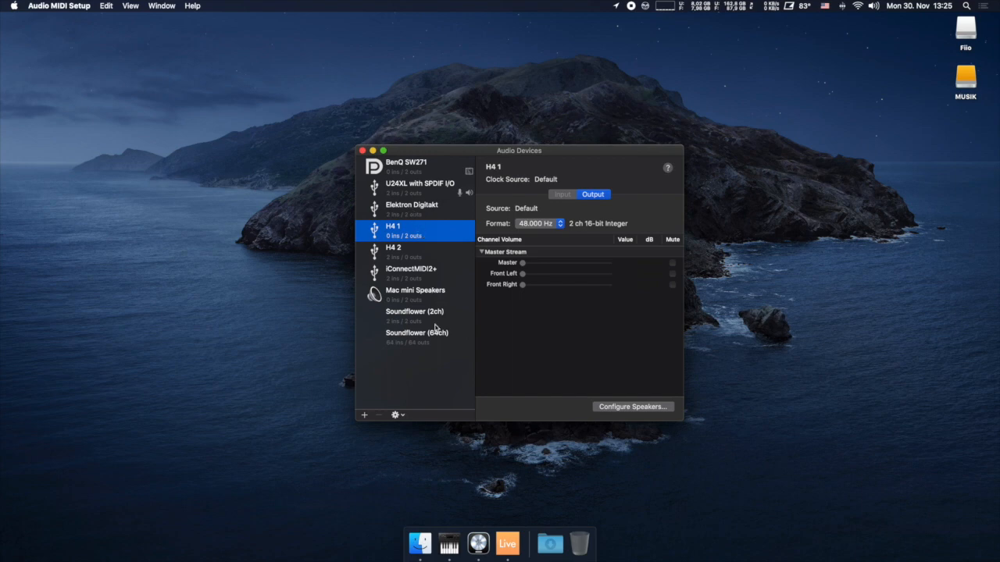
mouse_move(378, 405)
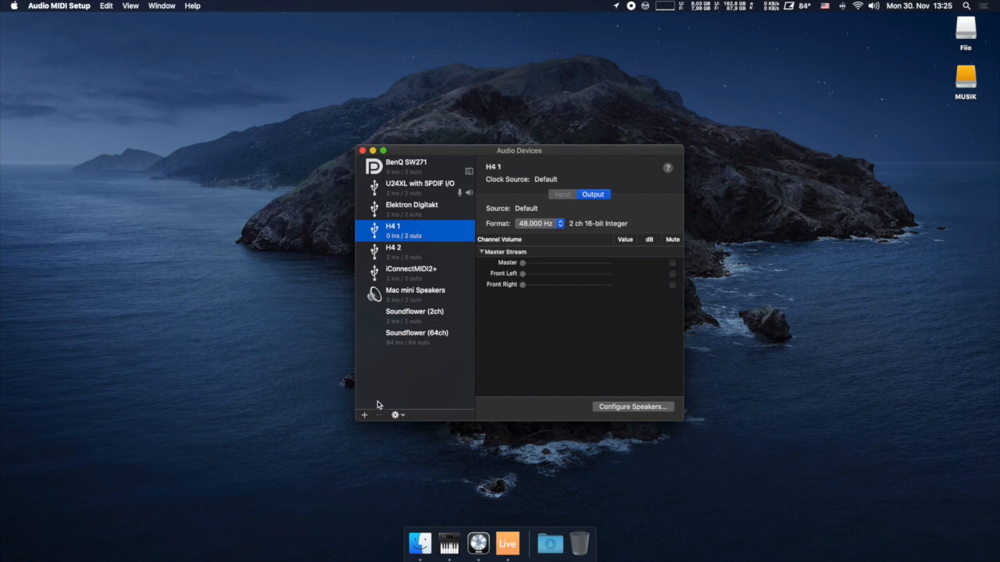
mouse_move(402, 235)
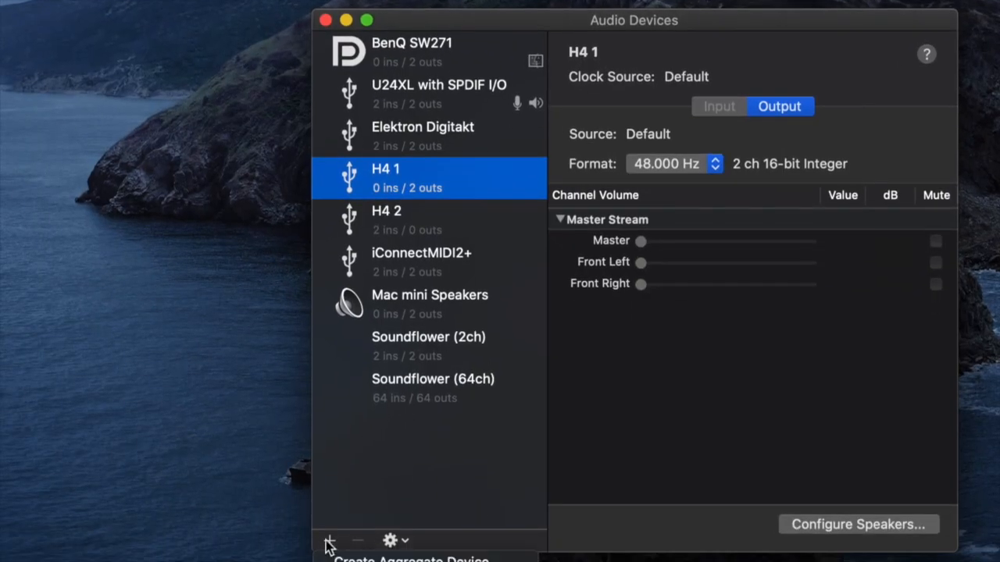
Add a new aggregate device and rename it 'U24+DT+H4'
left_click(334, 541)
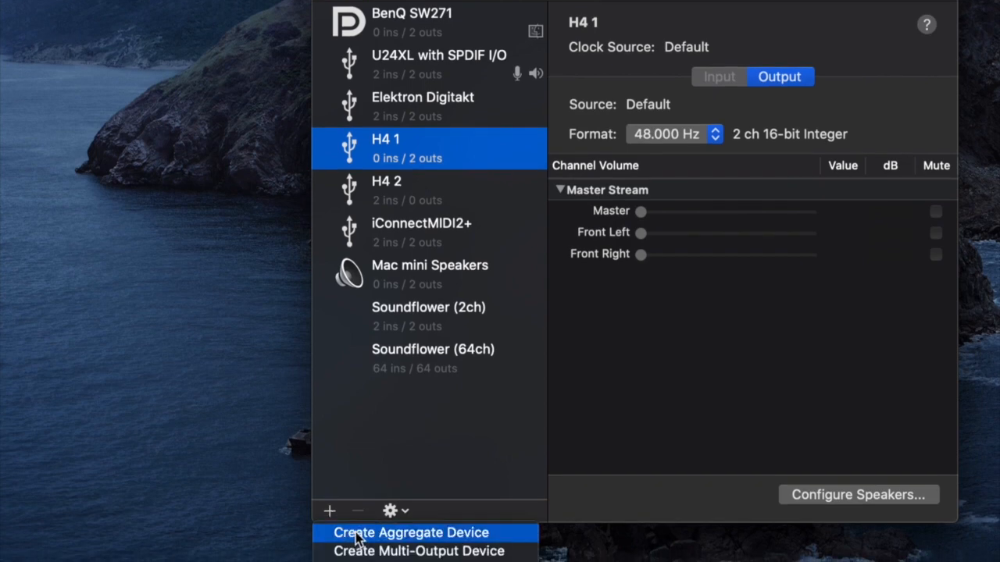
left_click(402, 533)
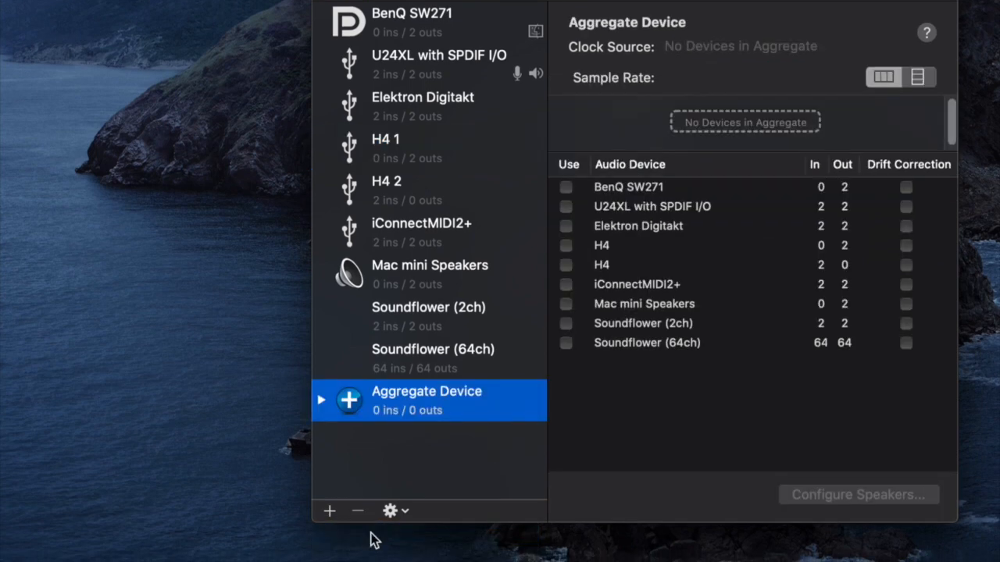
double_click(426, 391)
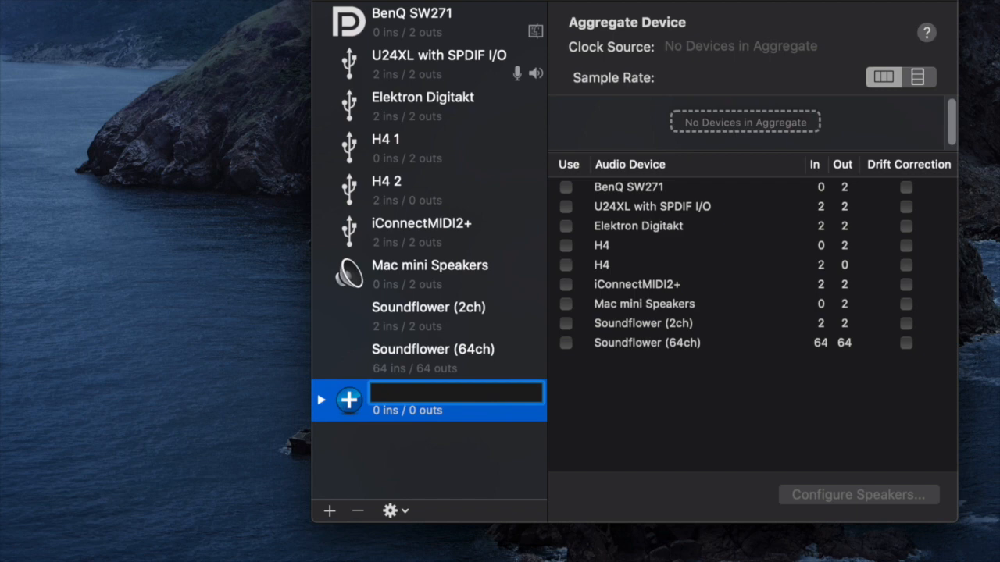
type("U2")
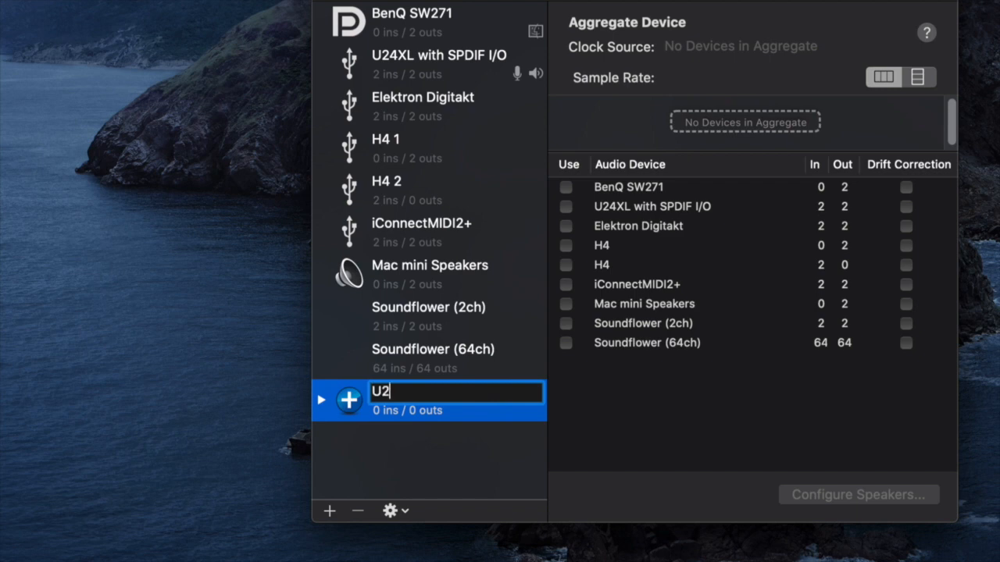
type("4+DT")
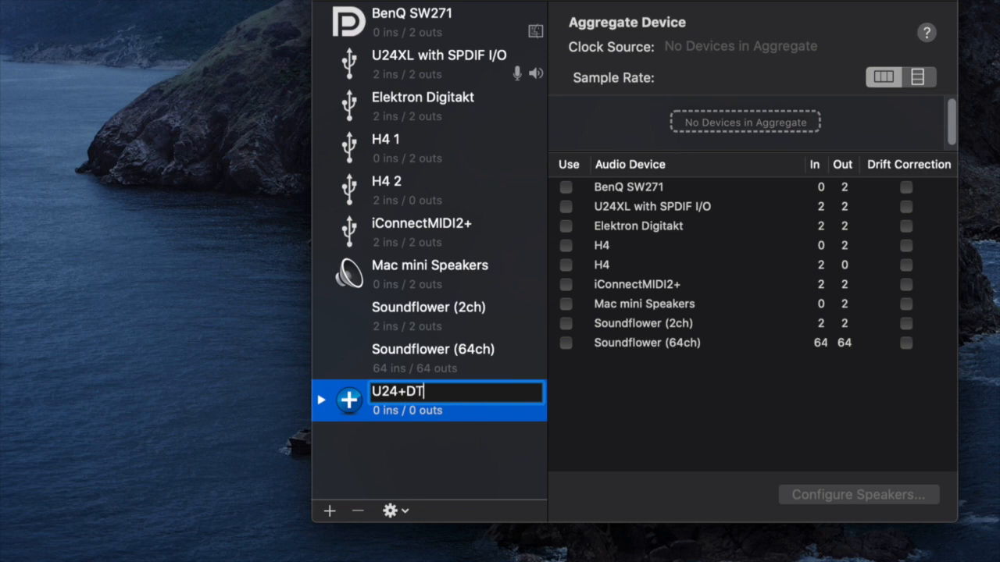
type("+H4")
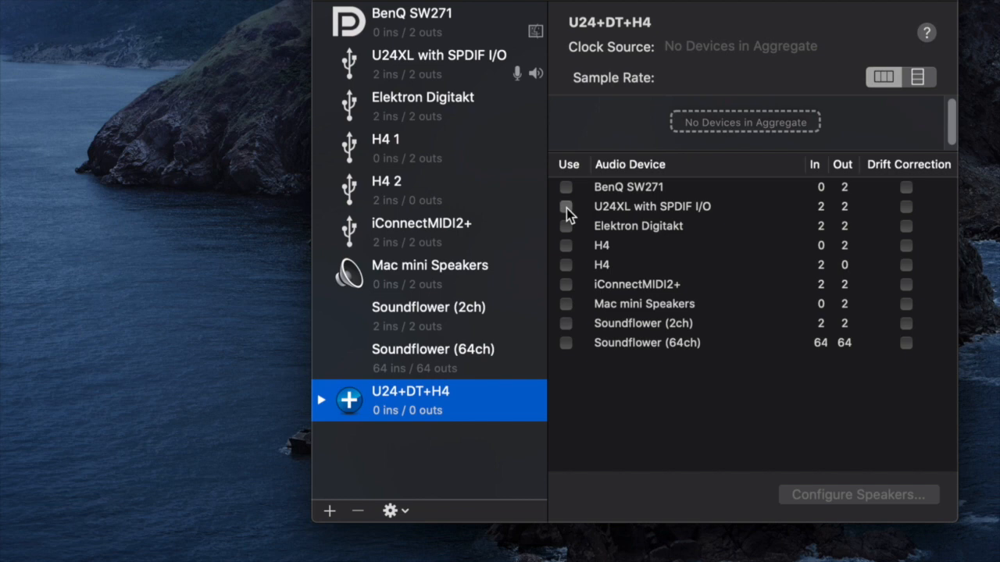
Include the U24XL with SPDIF I/O as a member of the aggregate device
left_click(566, 206)
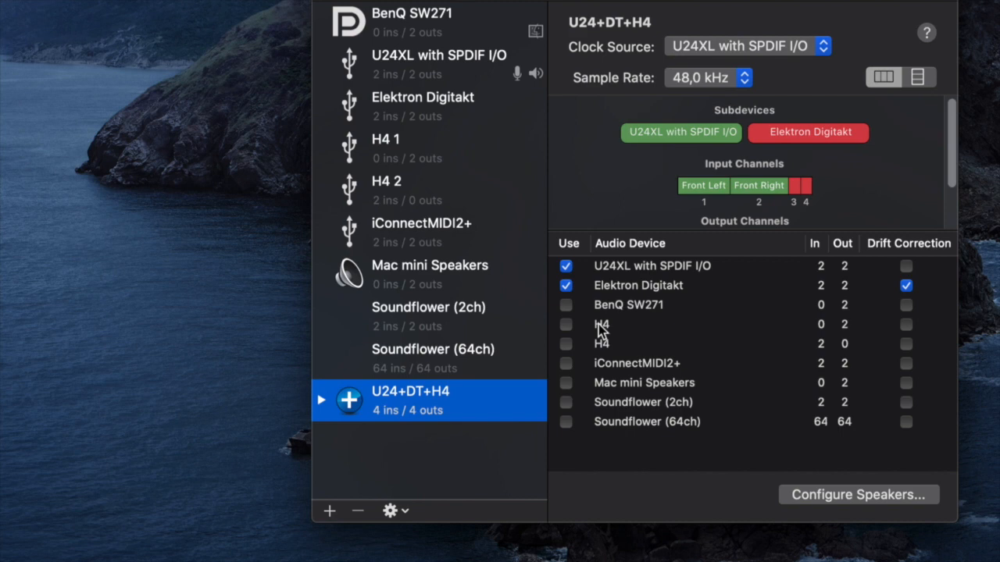
mouse_move(686, 351)
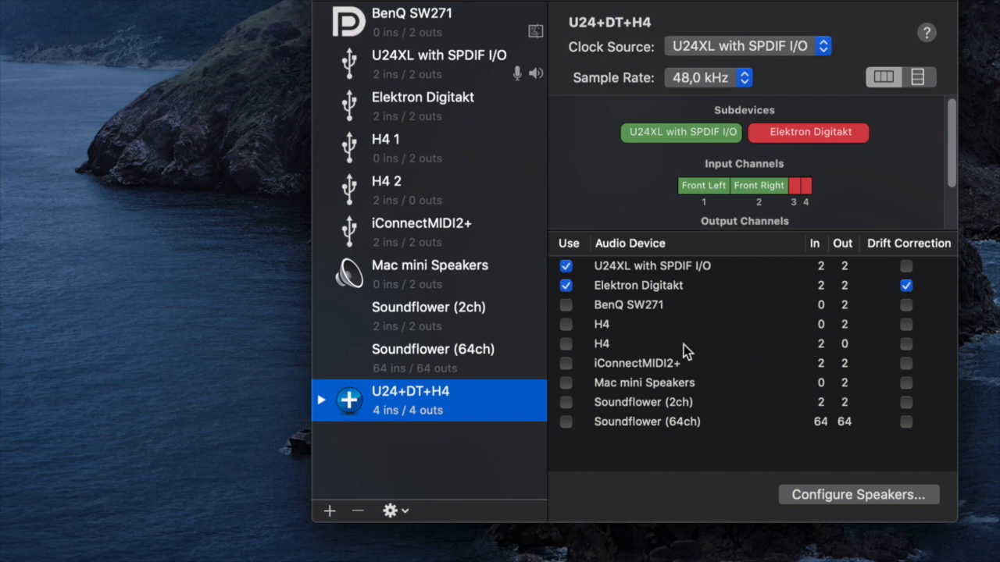
mouse_move(566, 347)
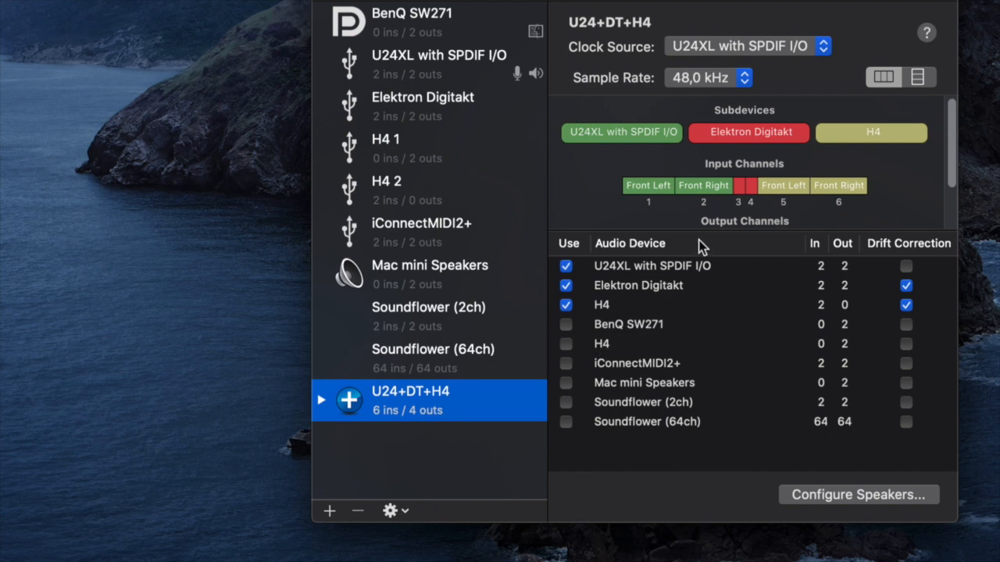
mouse_move(713, 92)
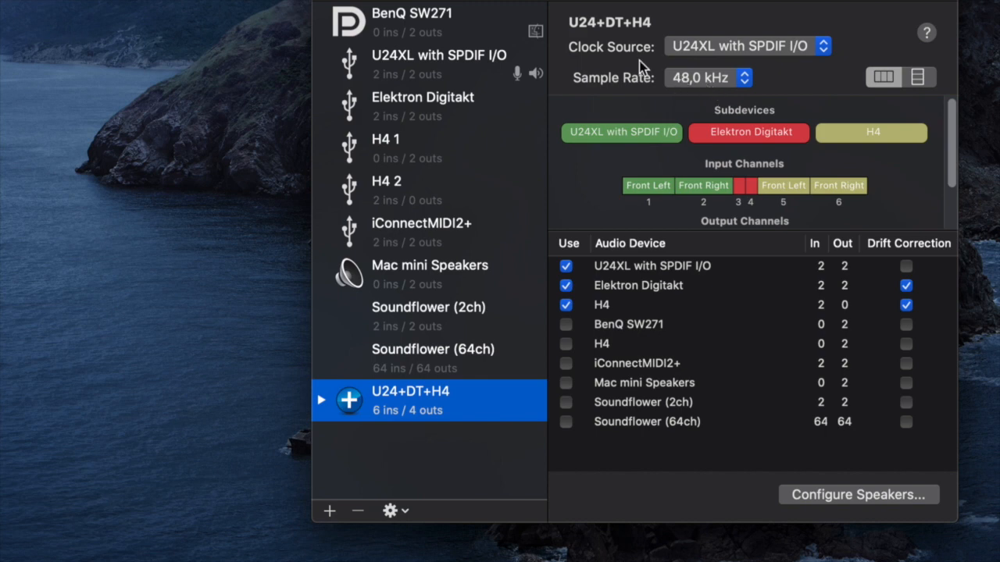
mouse_move(630, 59)
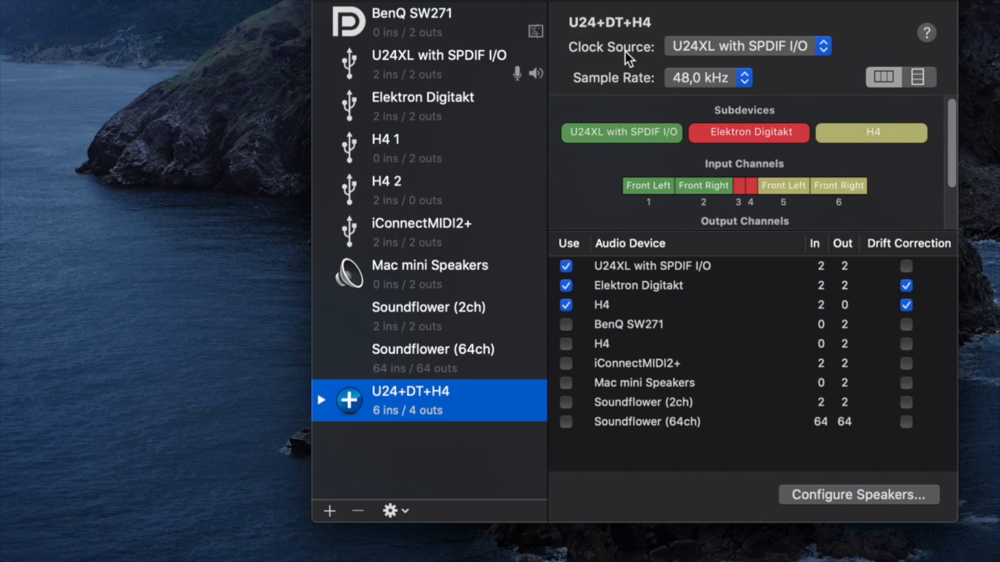
mouse_move(795, 48)
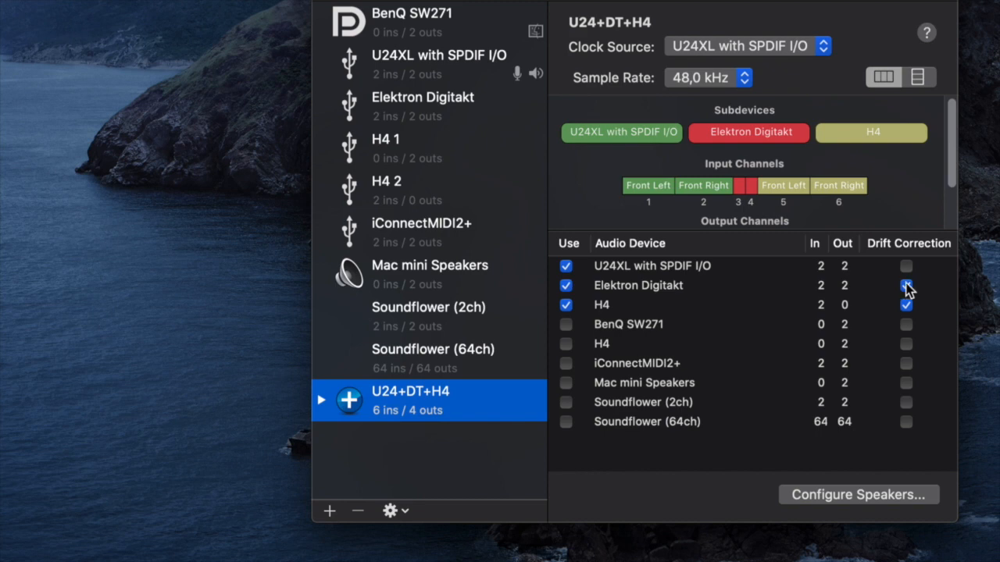
left_click(905, 285)
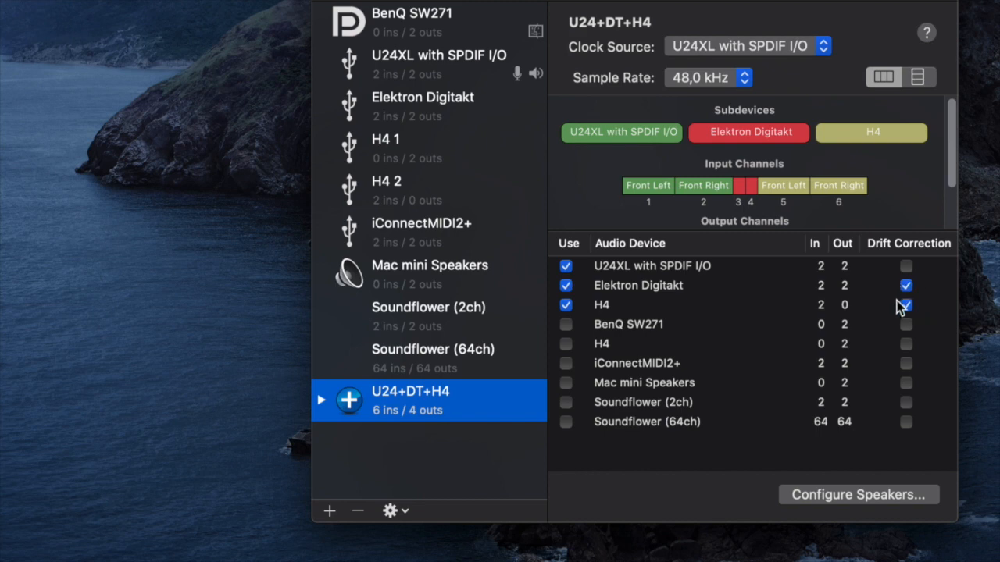
left_click(906, 305)
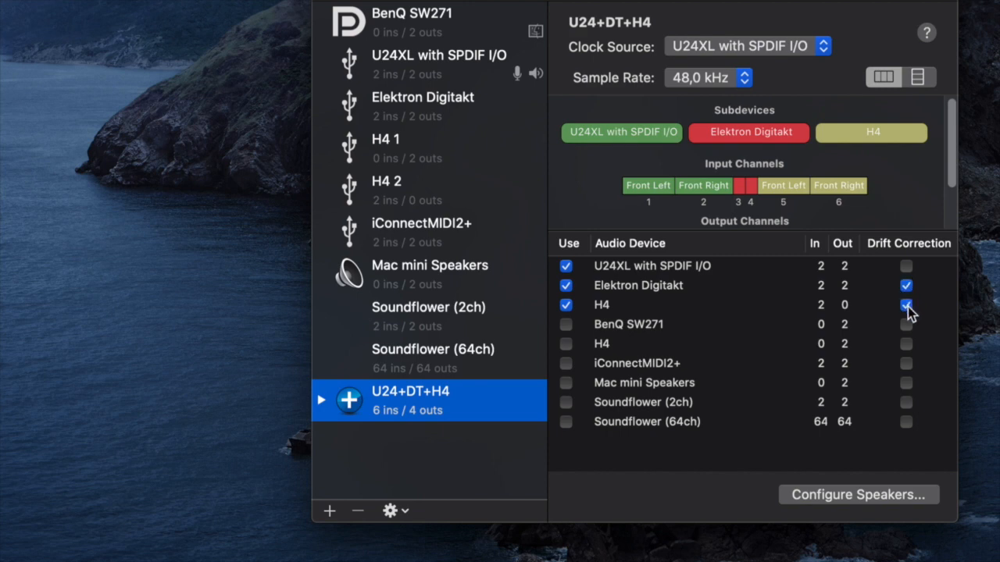
left_click(905, 304)
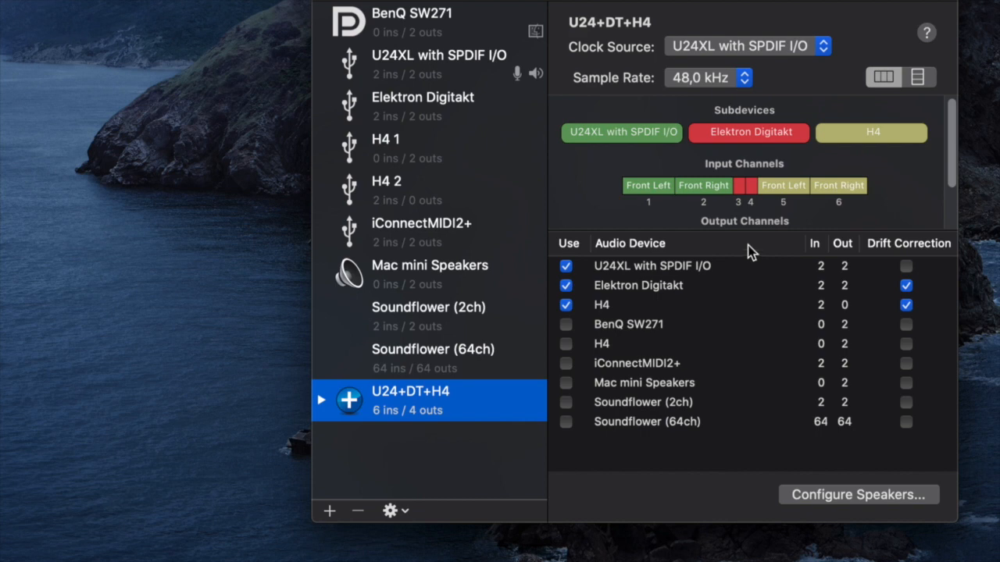
mouse_move(708, 230)
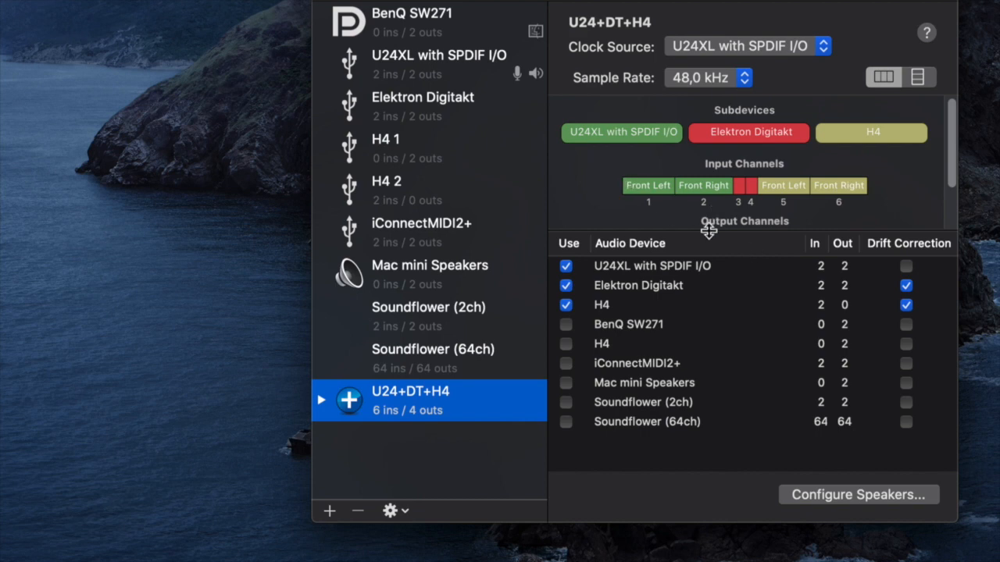
mouse_move(691, 208)
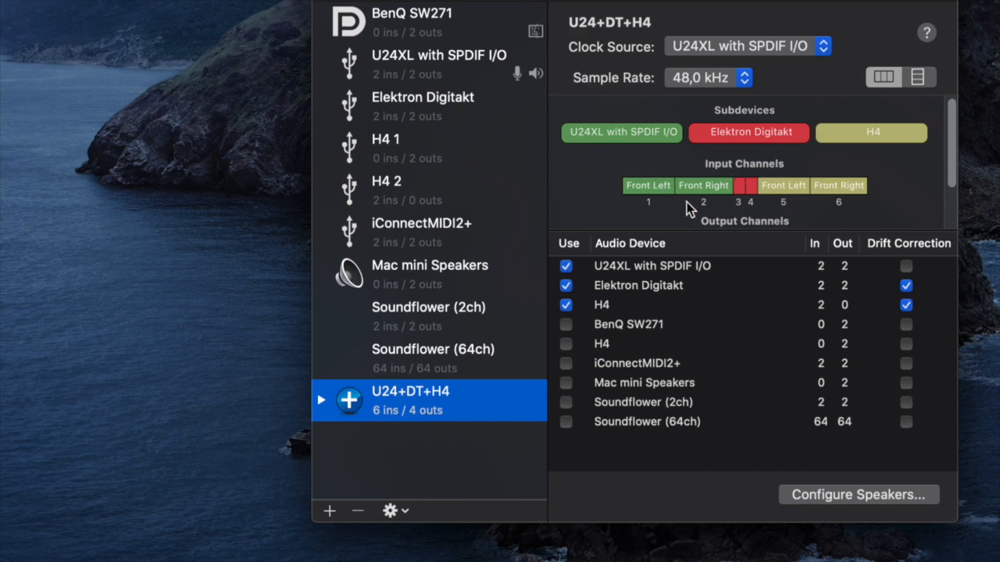
mouse_move(677, 213)
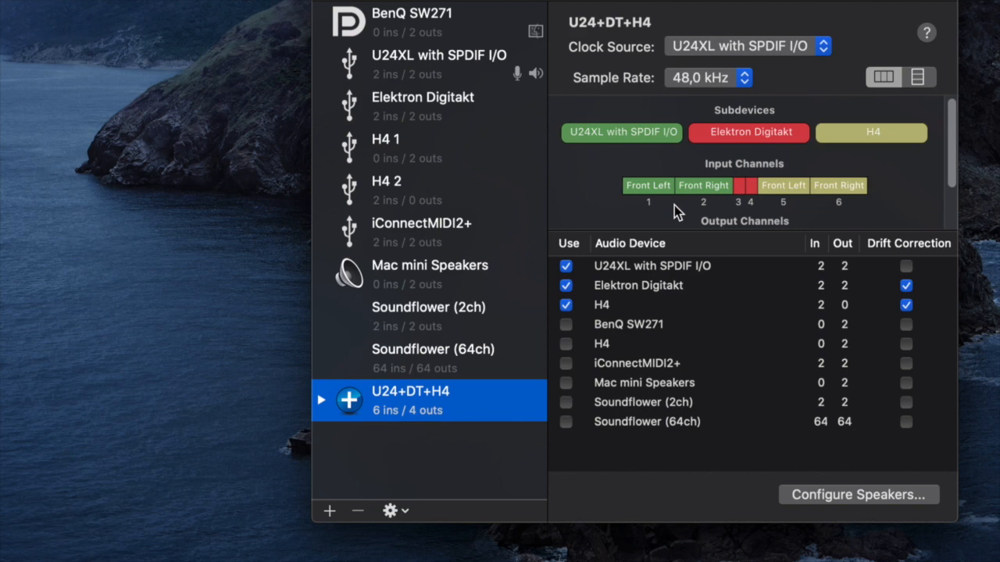
mouse_move(690, 198)
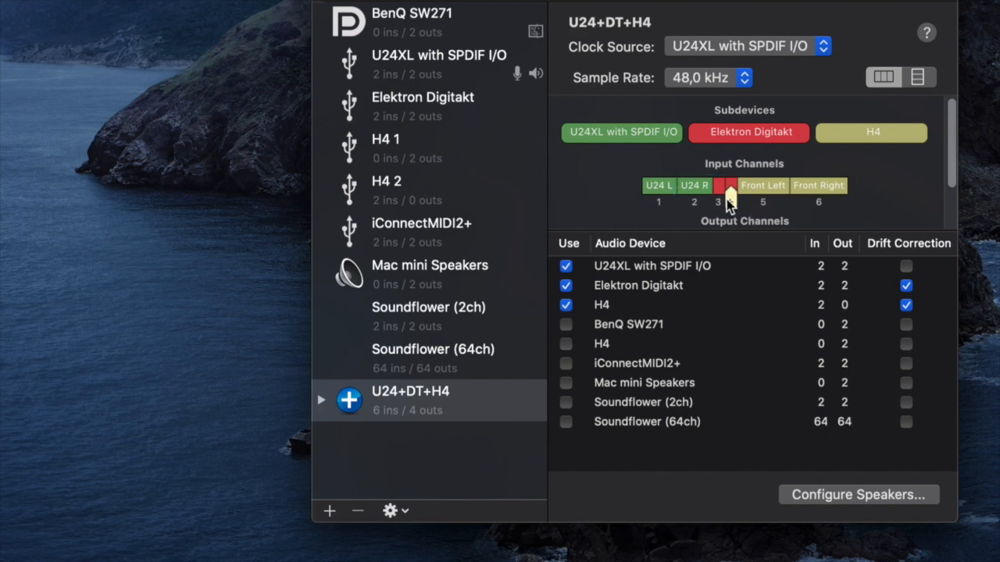
Name aggregate input channels 3 and 4 'DT L' and 'DT R'
double_click(720, 185)
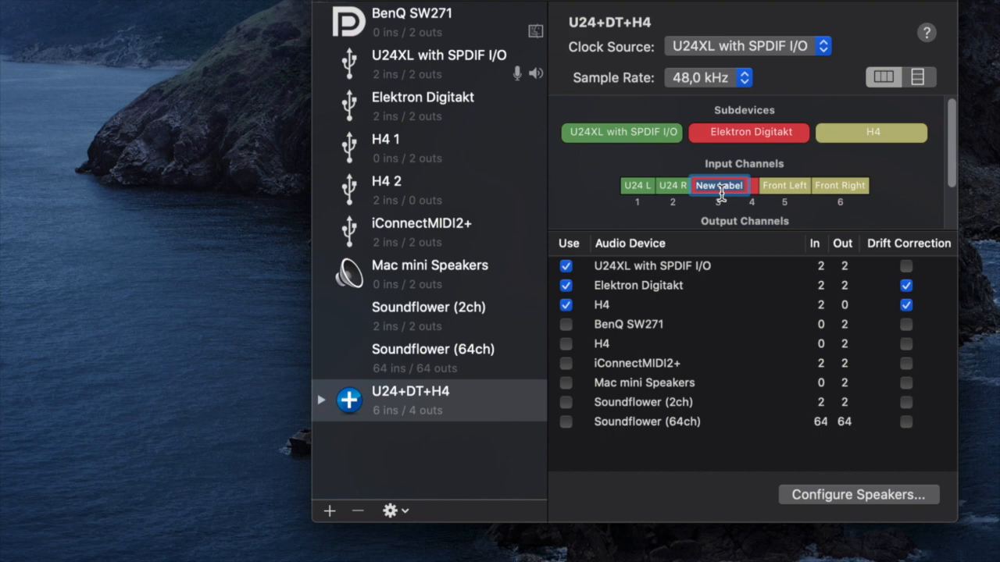
type("DT")
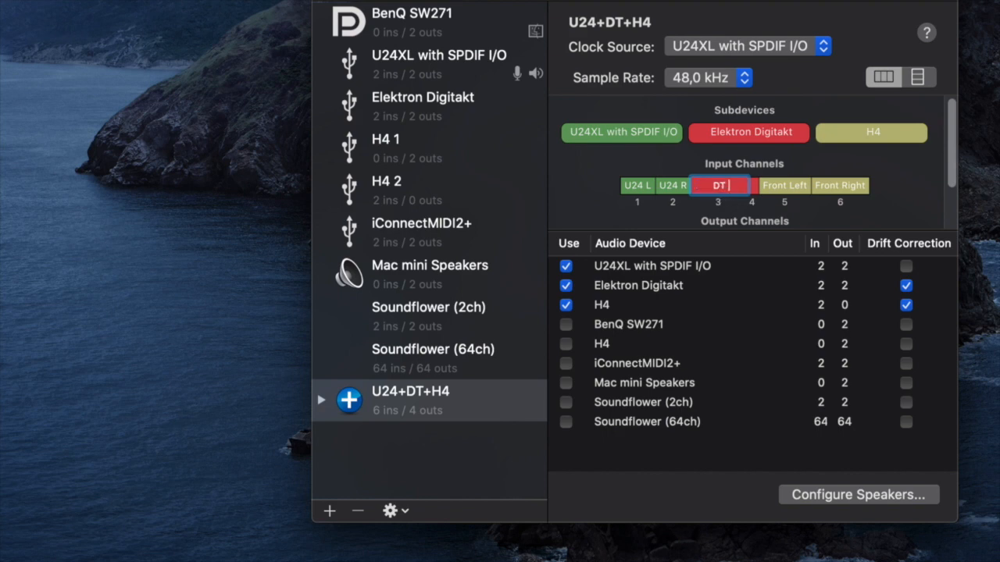
double_click(739, 185)
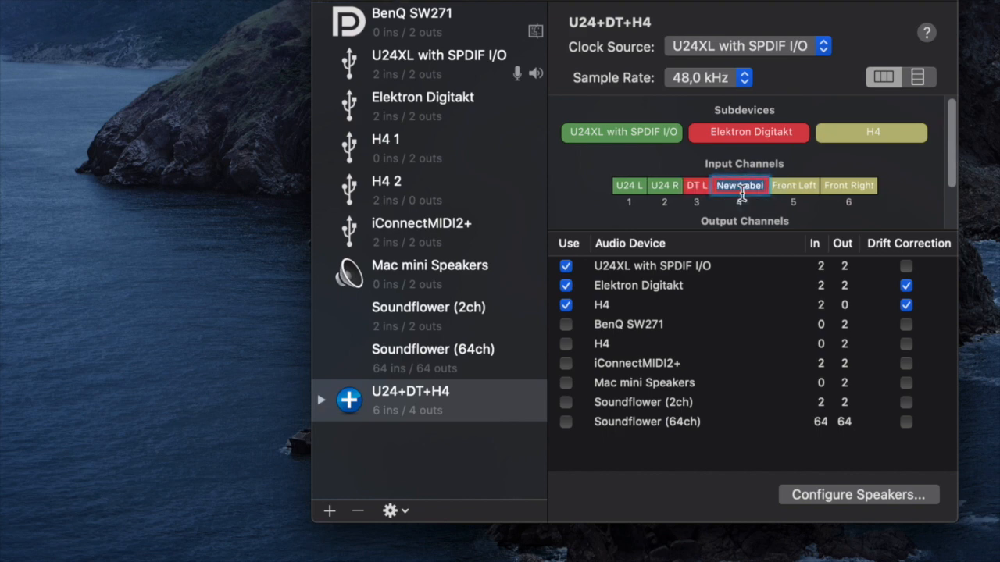
type("DT R")
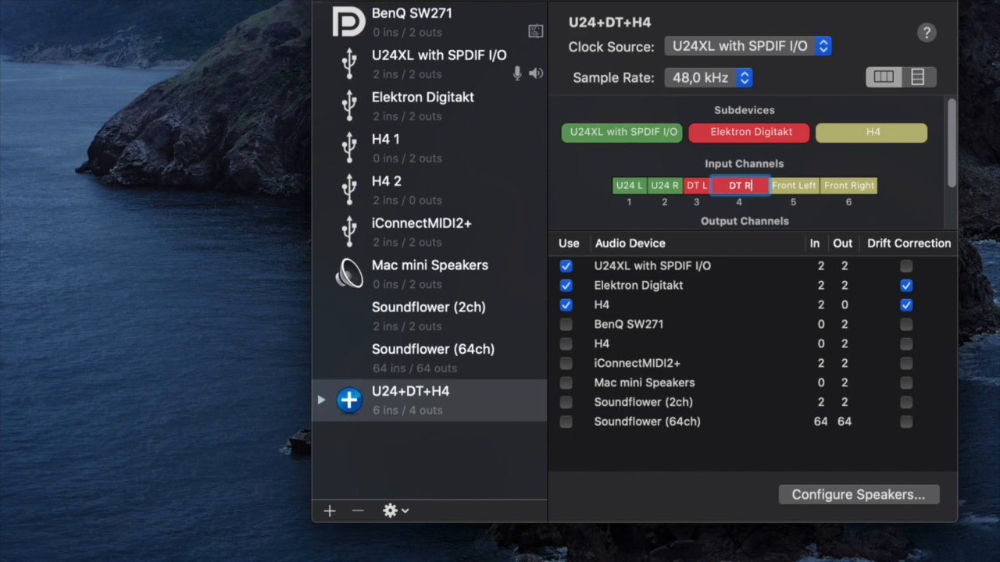
left_click(780, 185)
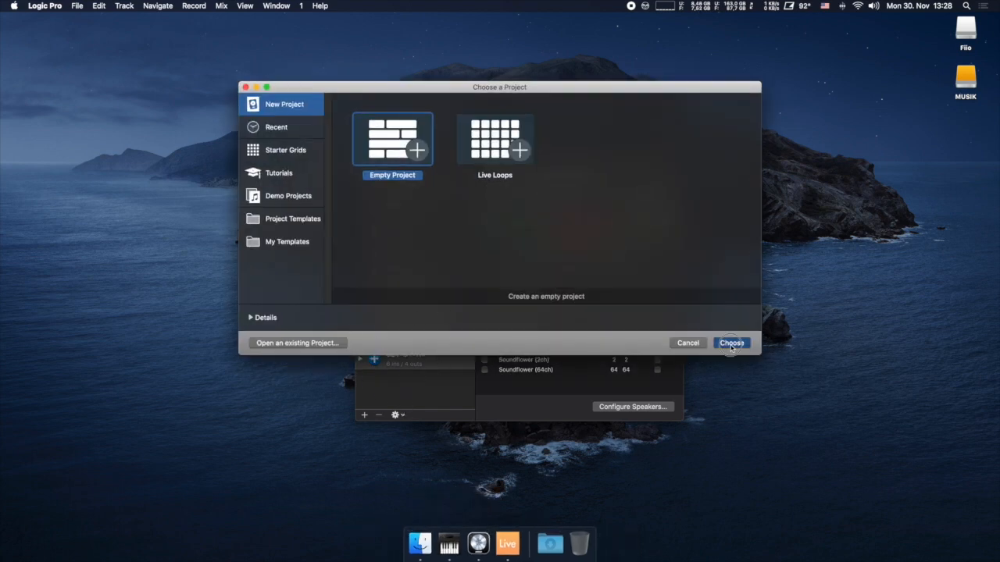
Create an empty Logic Pro project with 3 audio tracks, Audio 1 to Audio 3
left_click(731, 343)
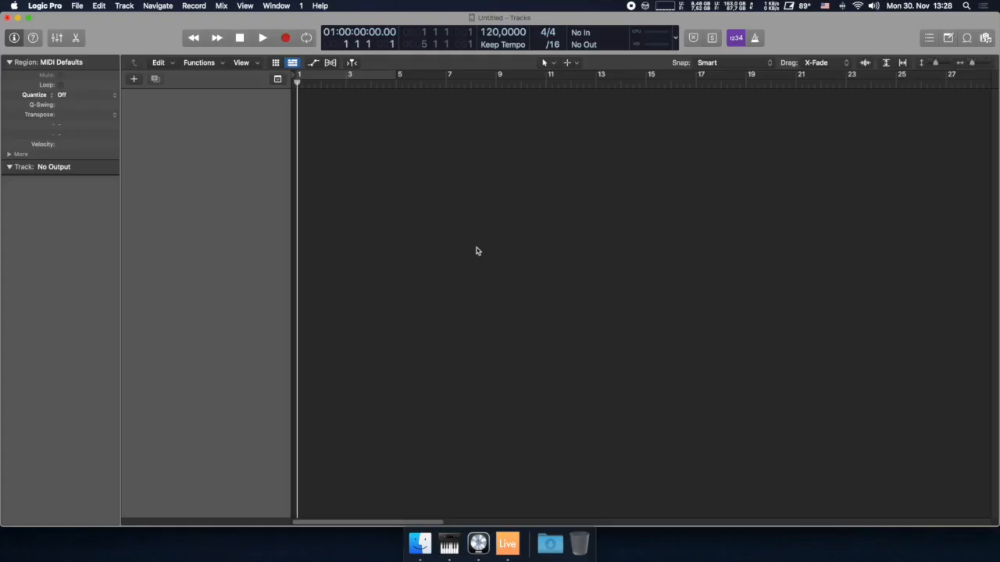
left_click(135, 79)
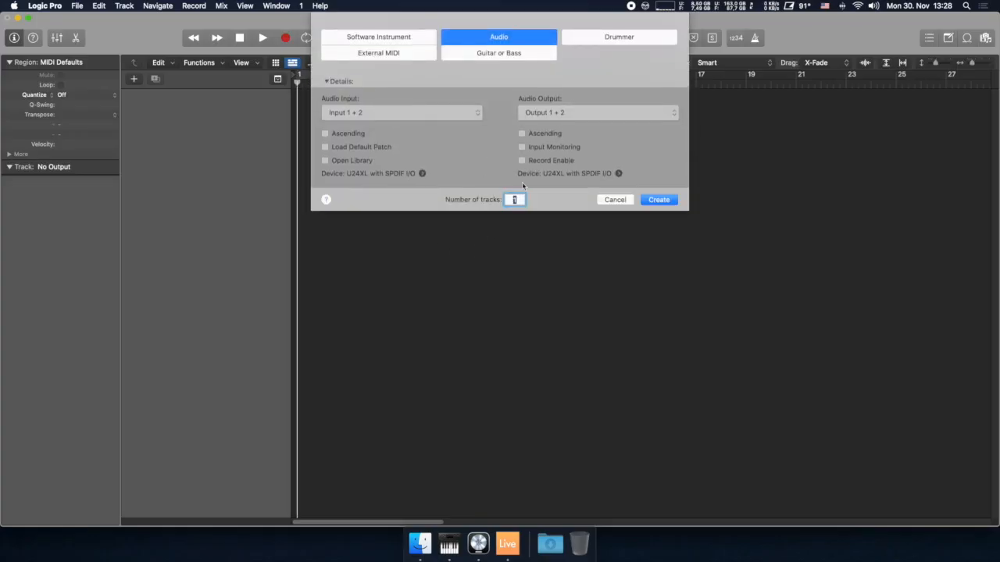
type("3")
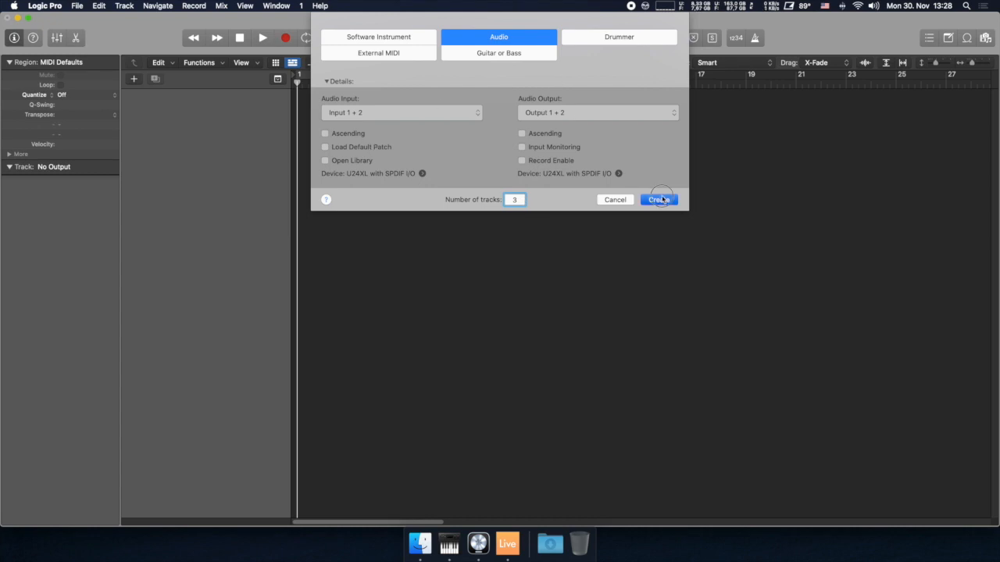
left_click(658, 199)
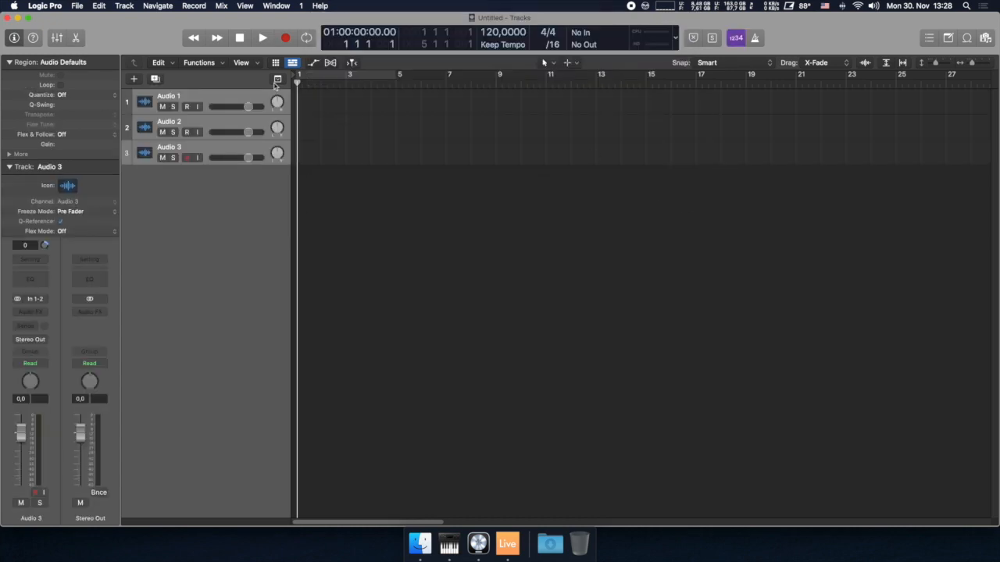
left_click(44, 5)
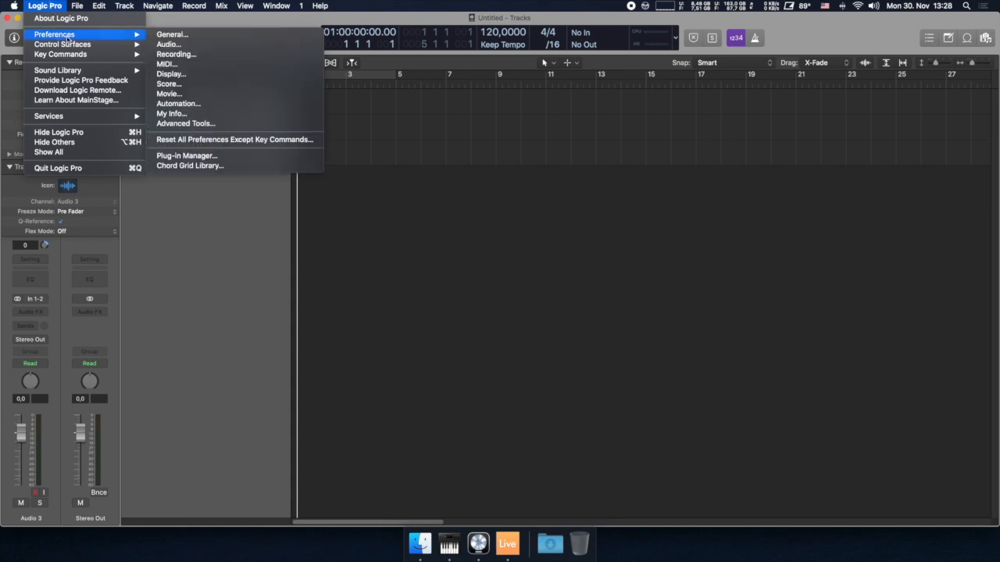
Review the Input Device setting in Logic Pro's audio device preferences
left_click(168, 44)
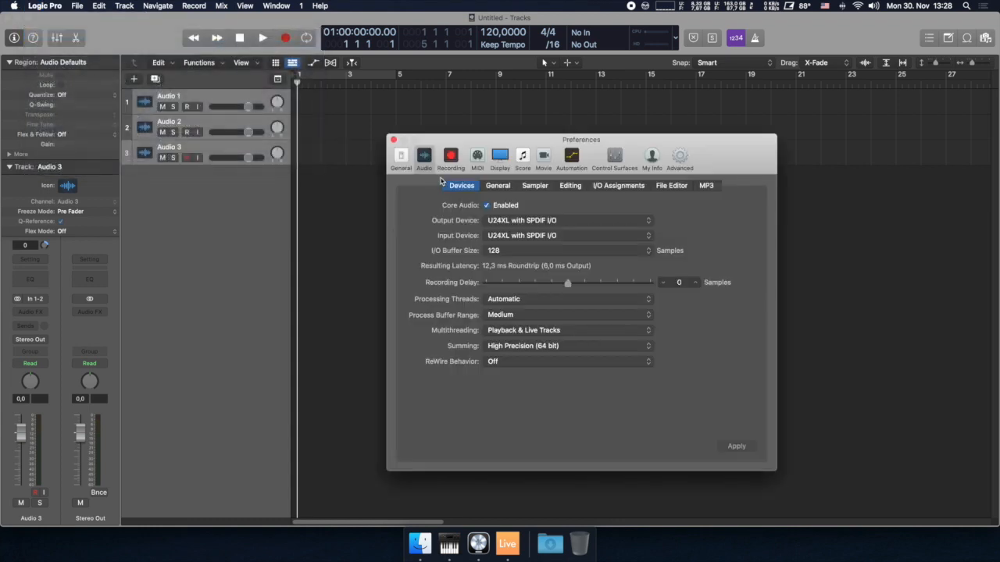
left_click(568, 219)
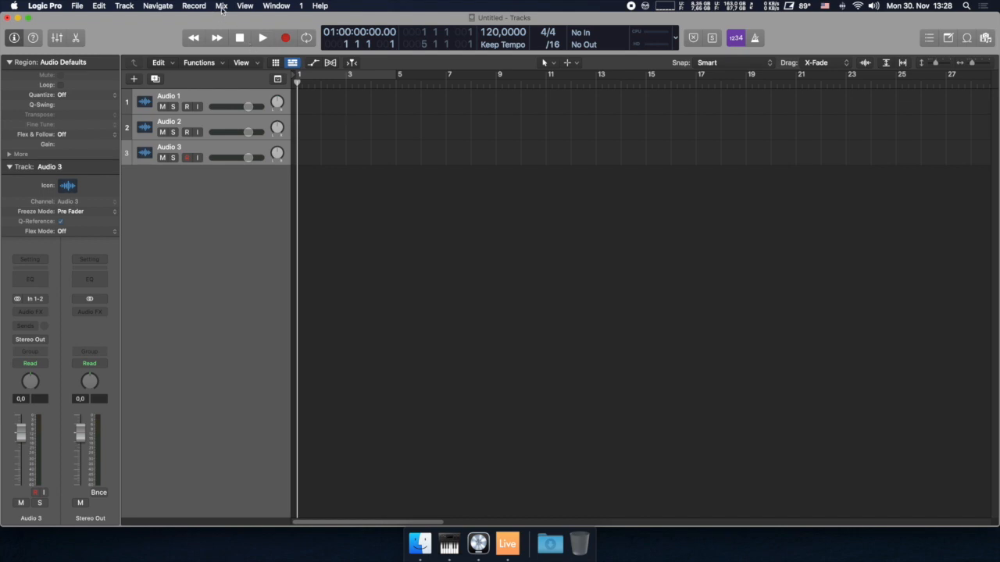
Enable the driver-provided I/O labels so inputs read U24, DT and H4 L/R
left_click(223, 5)
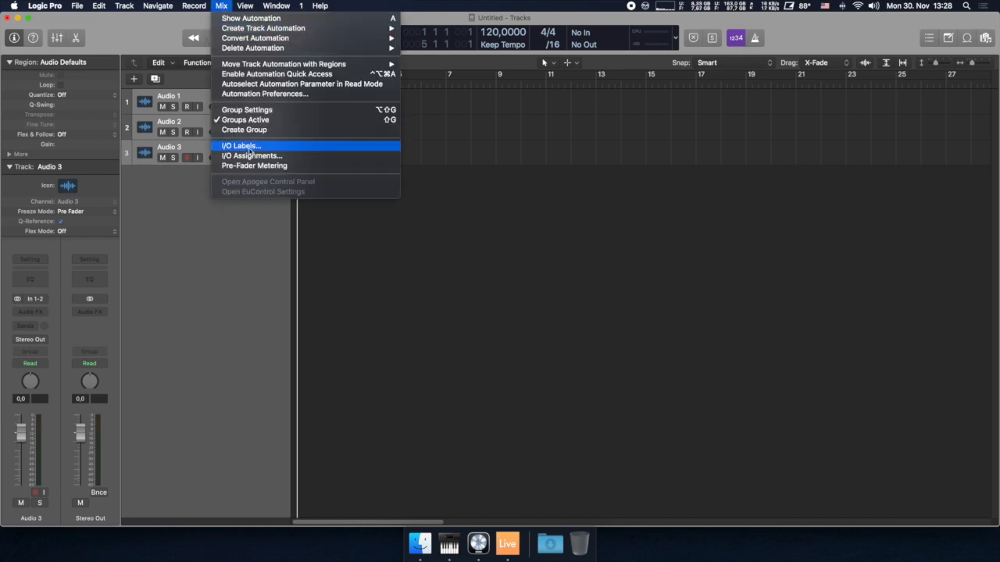
left_click(240, 146)
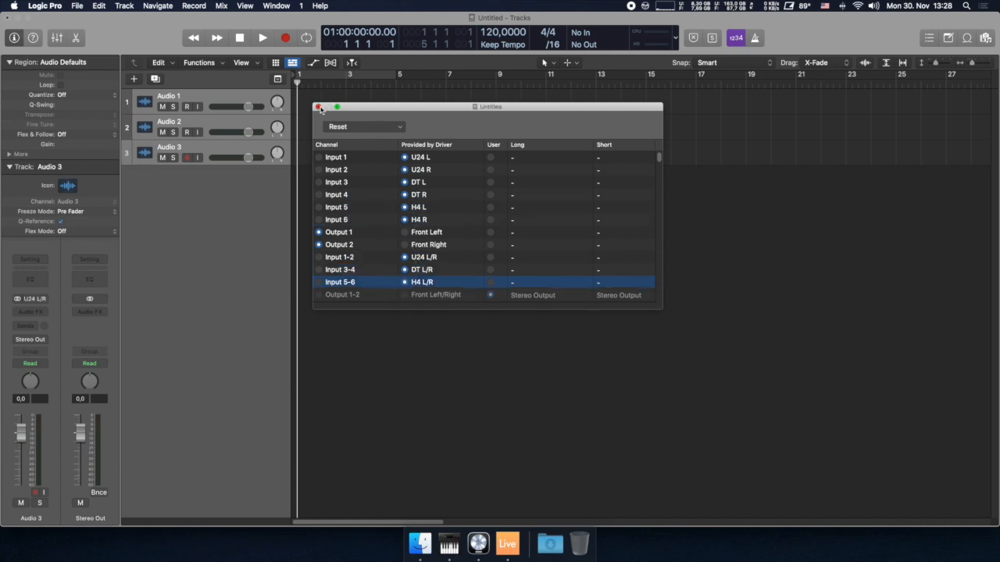
left_click(317, 107)
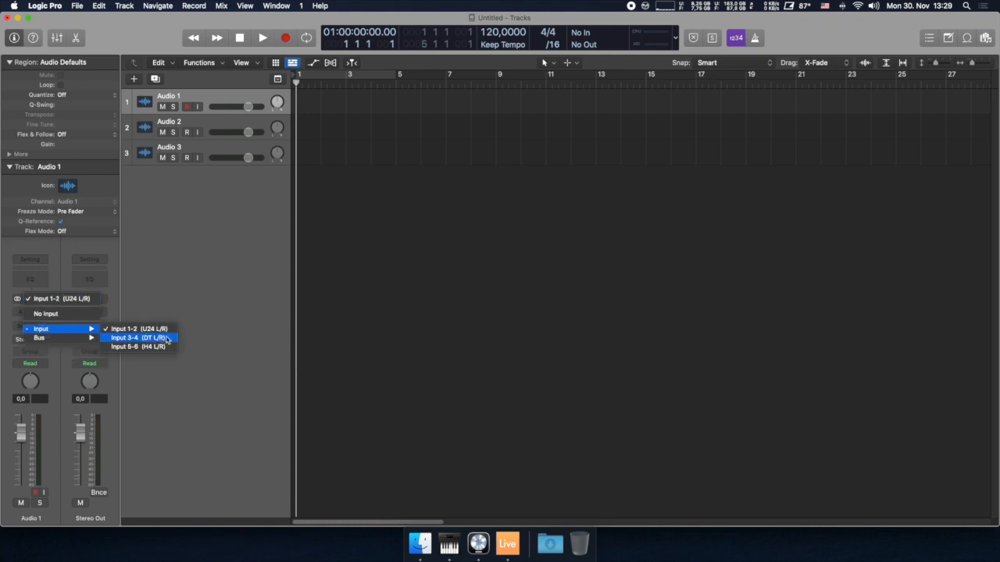
Route one track's input to DT L/R and Audio 3's input to H4 L/R
left_click(131, 328)
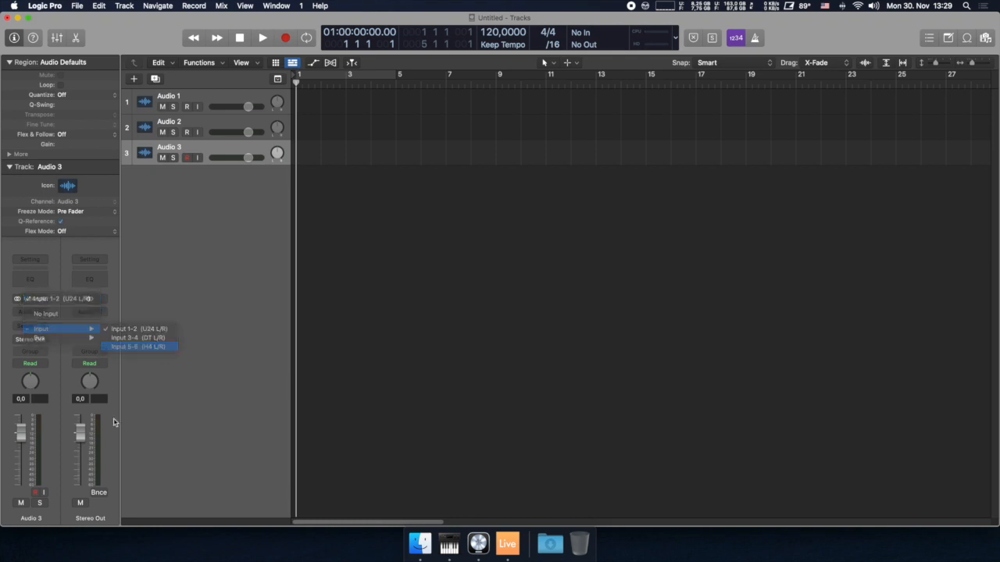
left_click(138, 347)
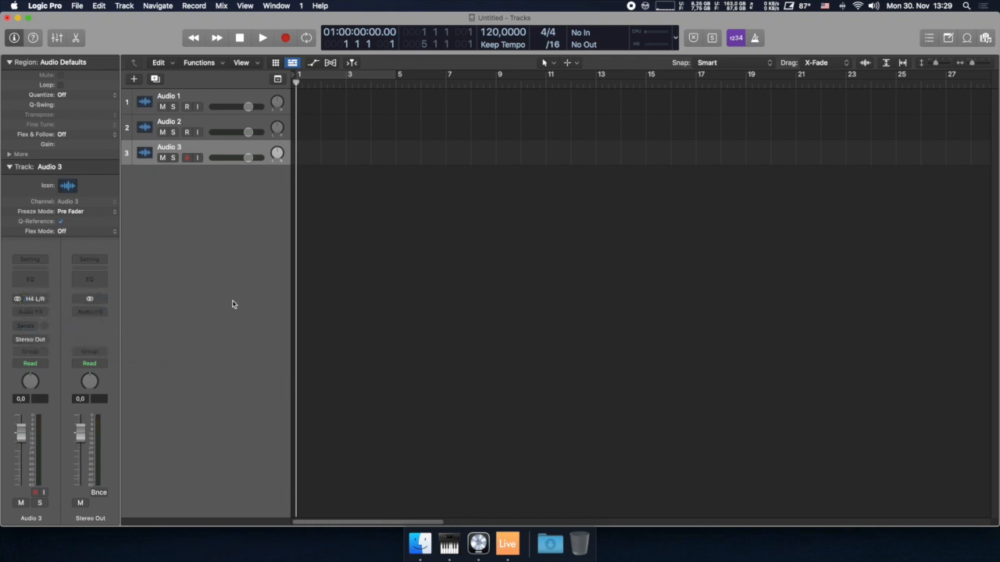
mouse_move(429, 249)
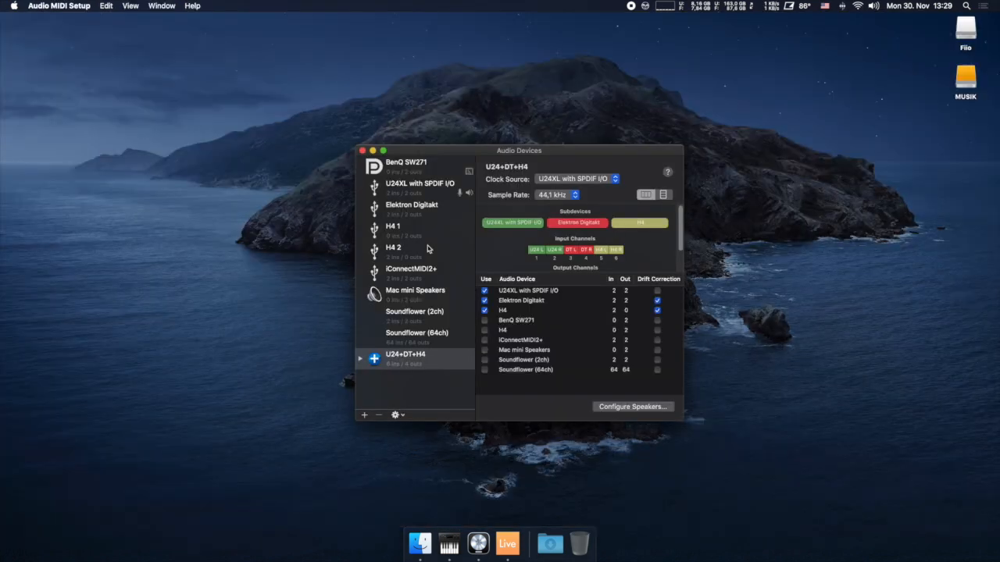
mouse_move(507, 545)
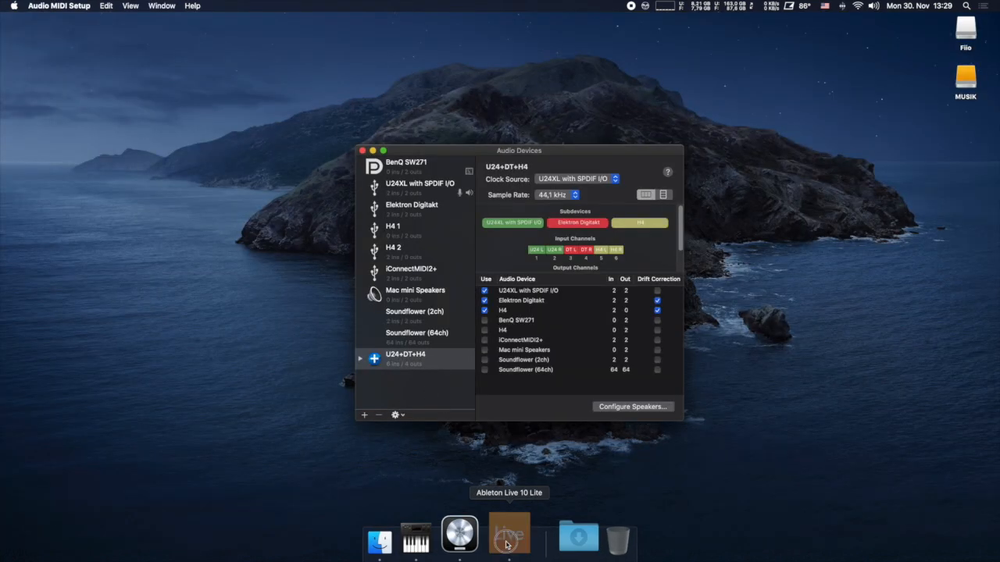
Launch Ableton Live and set its Audio Input Device to U24+DT+H4
left_click(509, 543)
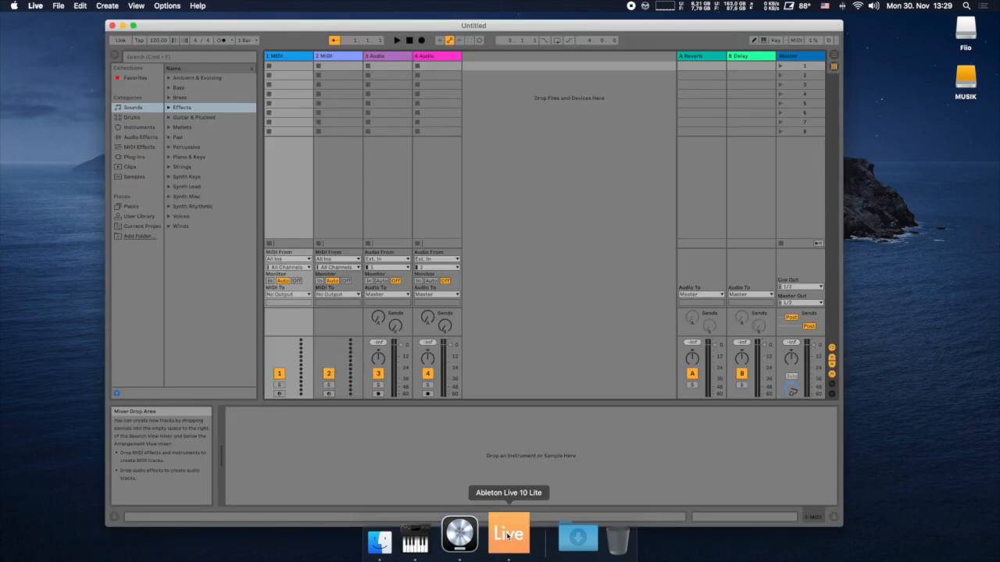
left_click(33, 9)
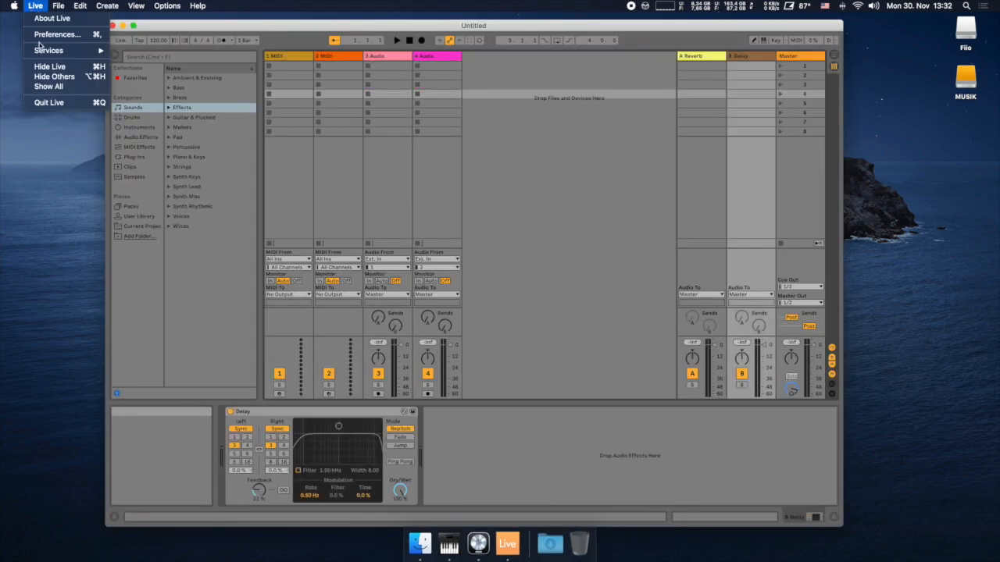
left_click(57, 34)
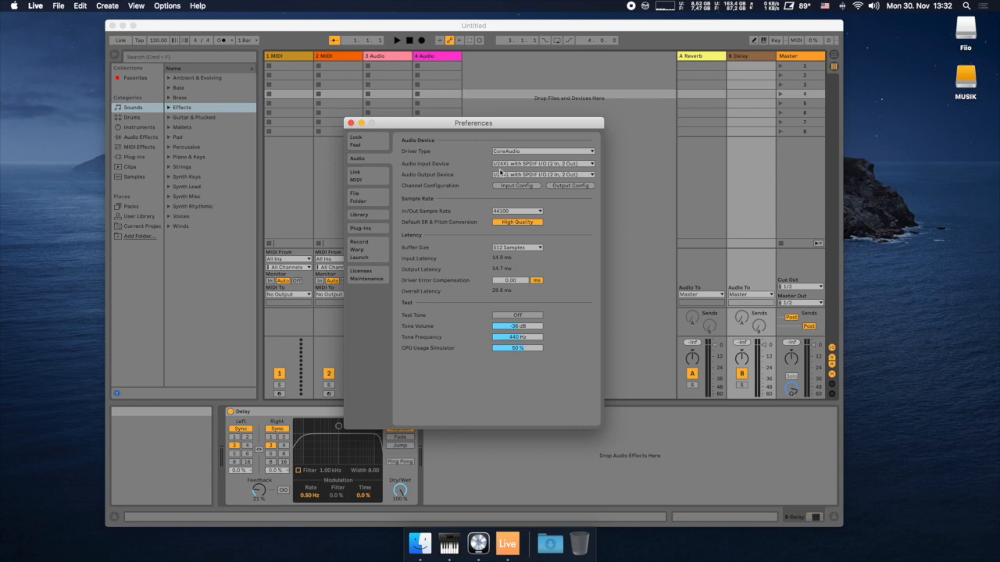
left_click(541, 164)
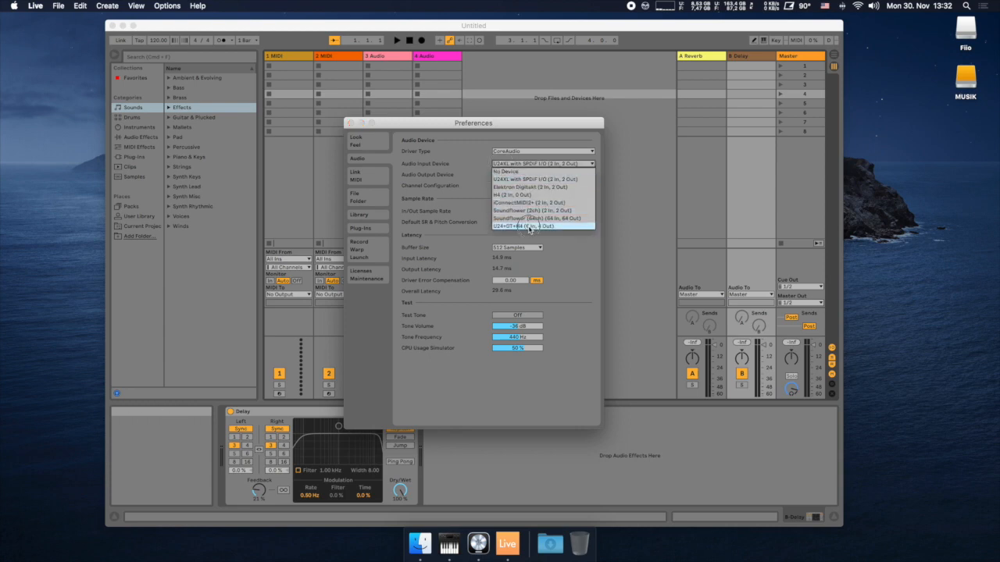
left_click(541, 225)
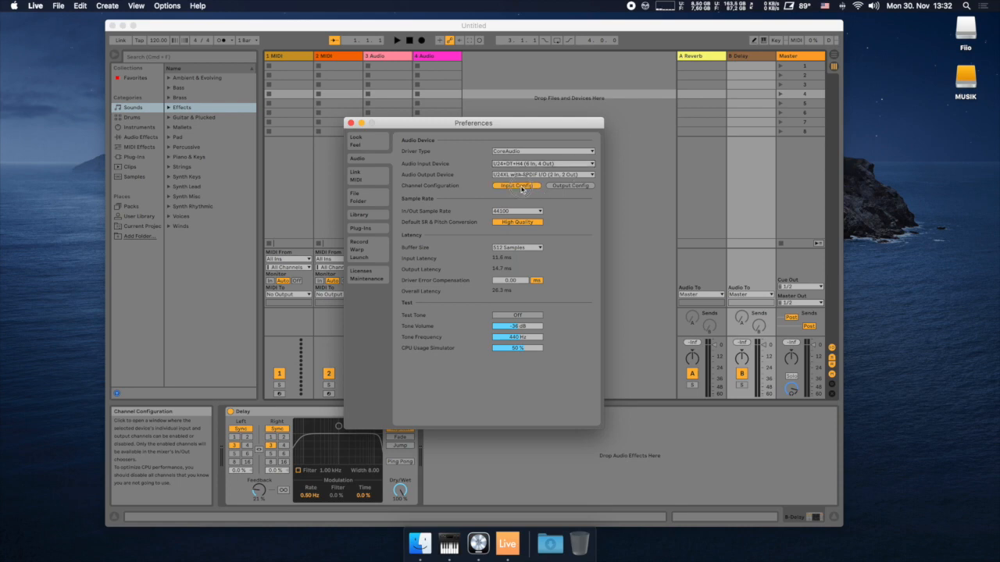
Enable stereo inputs 1/2, 3/4, 5/6 as U24, DT, H4, then choose one for audio track 4
left_click(516, 186)
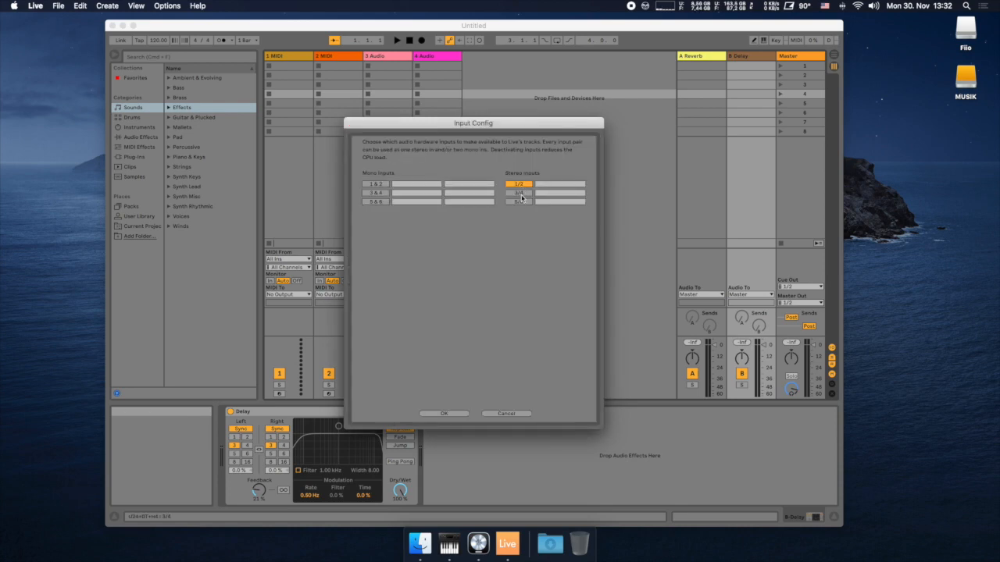
left_click(519, 192)
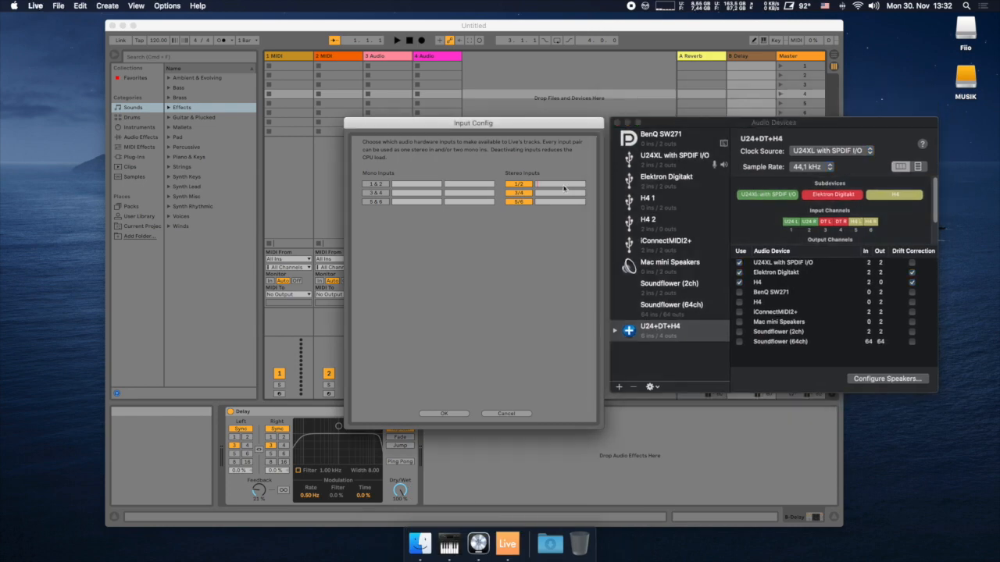
left_click(554, 183)
type("U24")
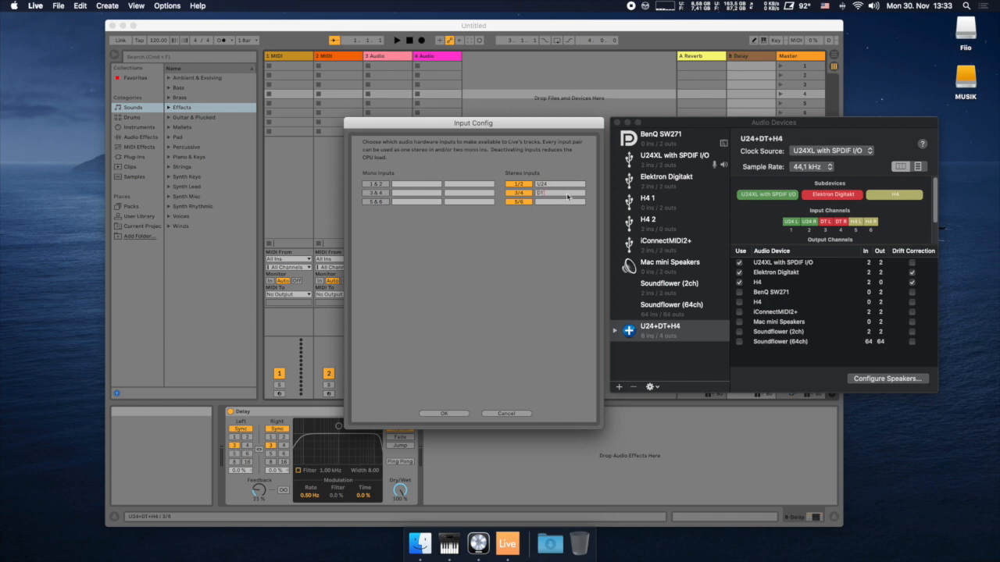
left_click(520, 202)
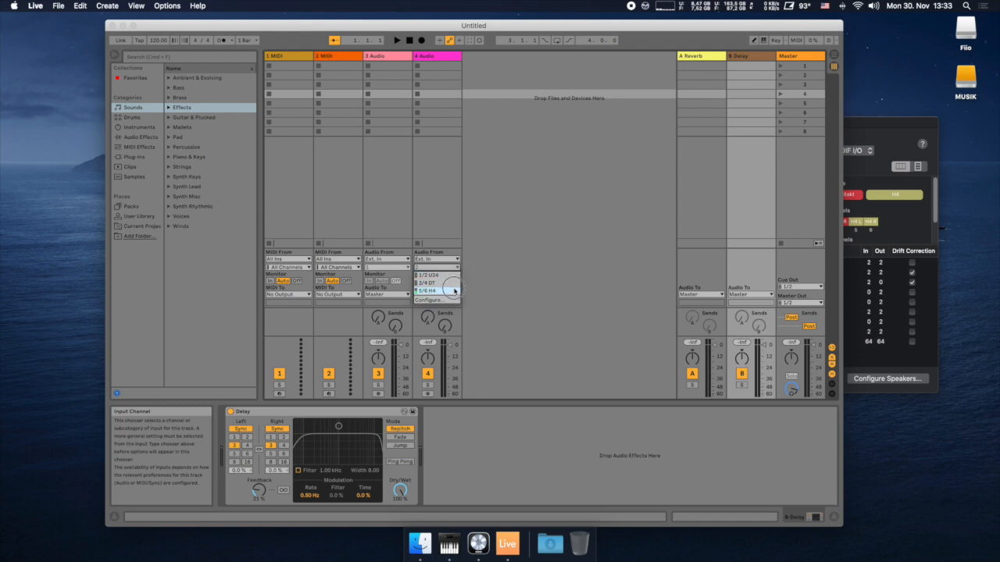
left_click(549, 245)
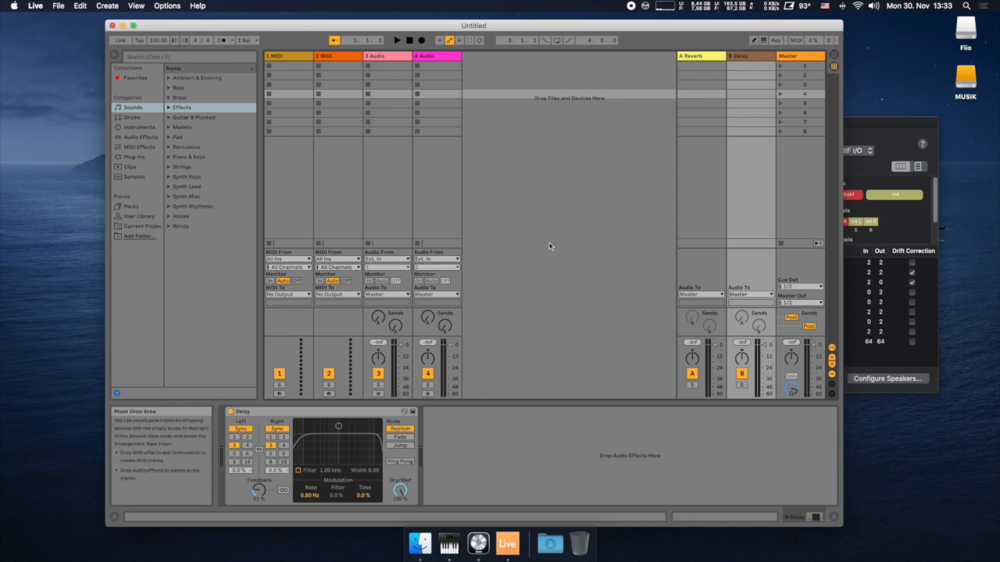